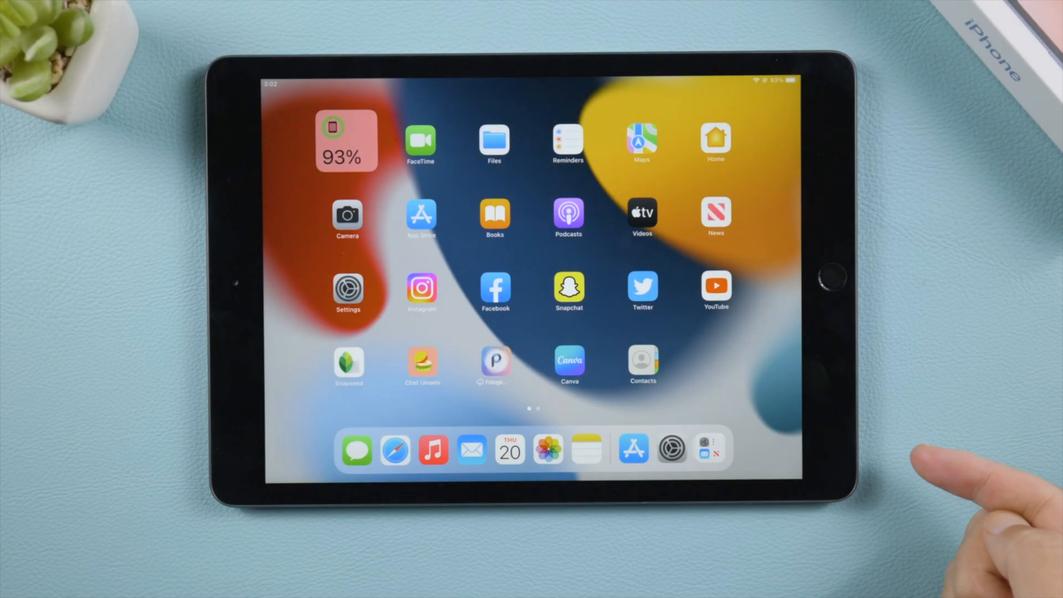
Load apple.com in Safari to confirm the iPad has an internet connection
left_click(348, 289)
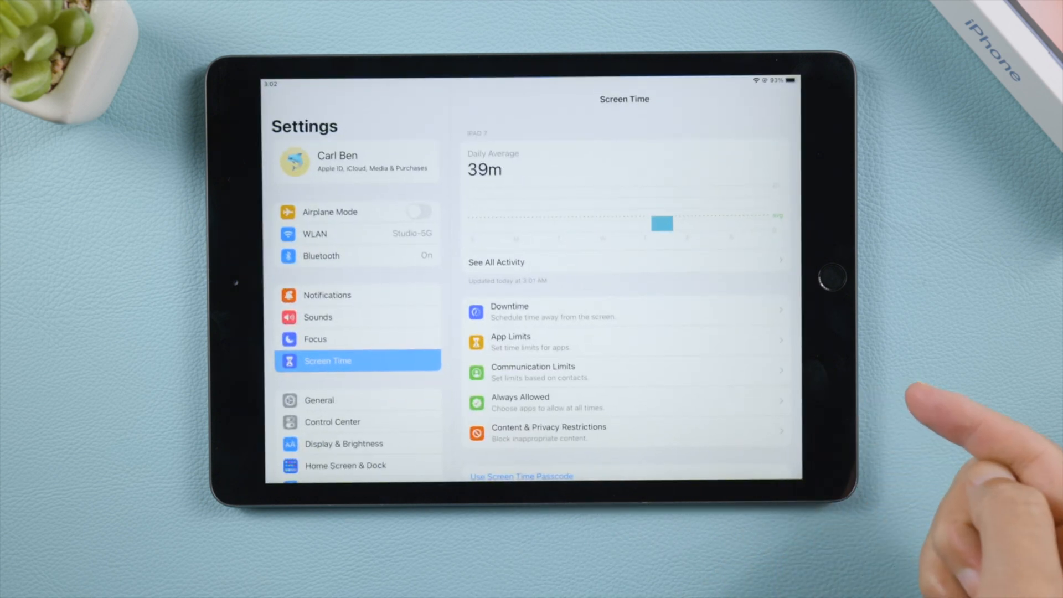
left_click(320, 400)
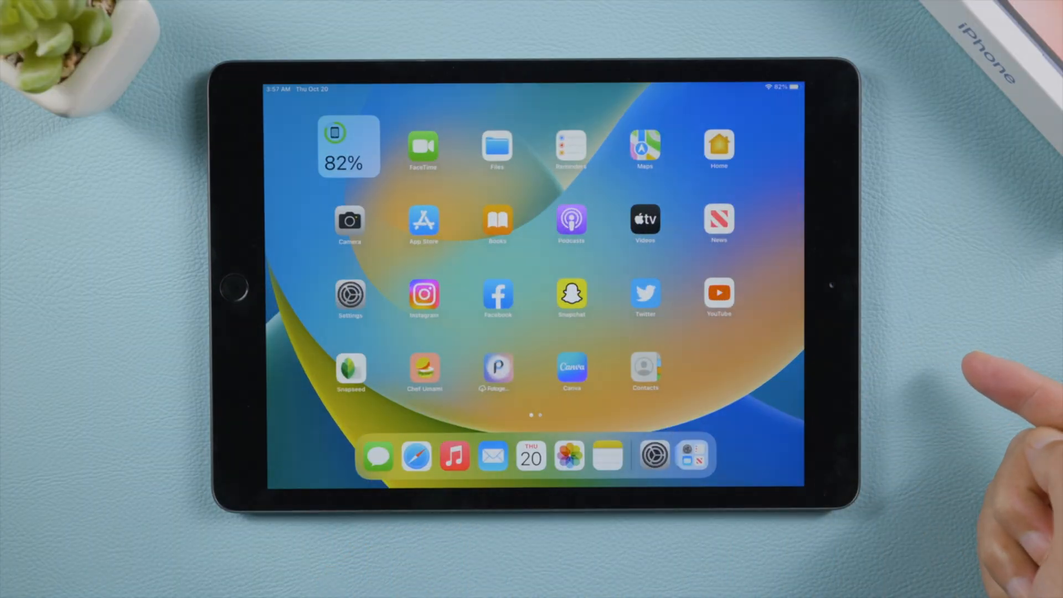
left_click(350, 294)
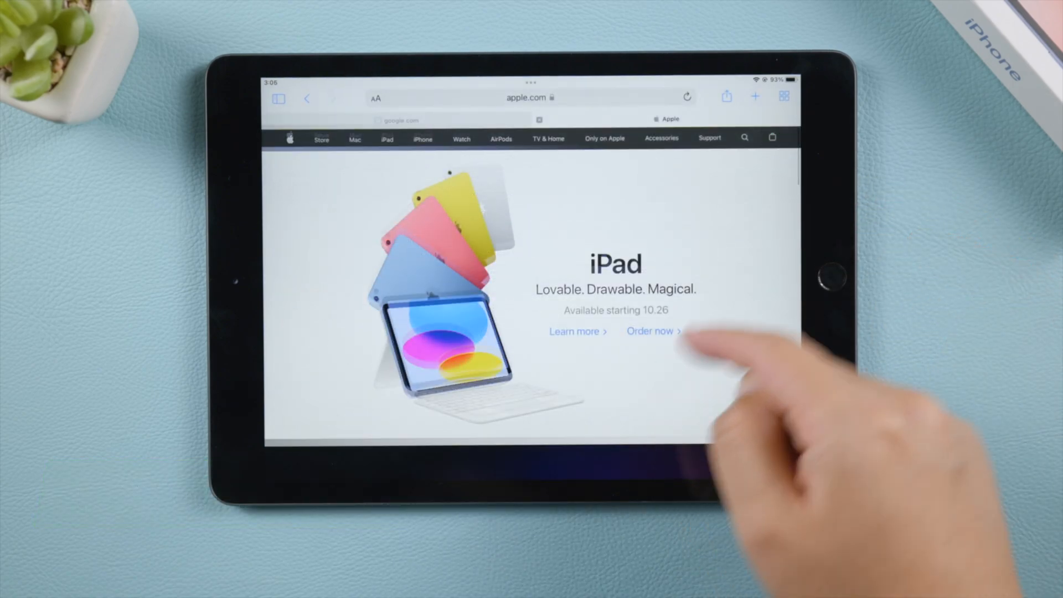
scroll("down", 3)
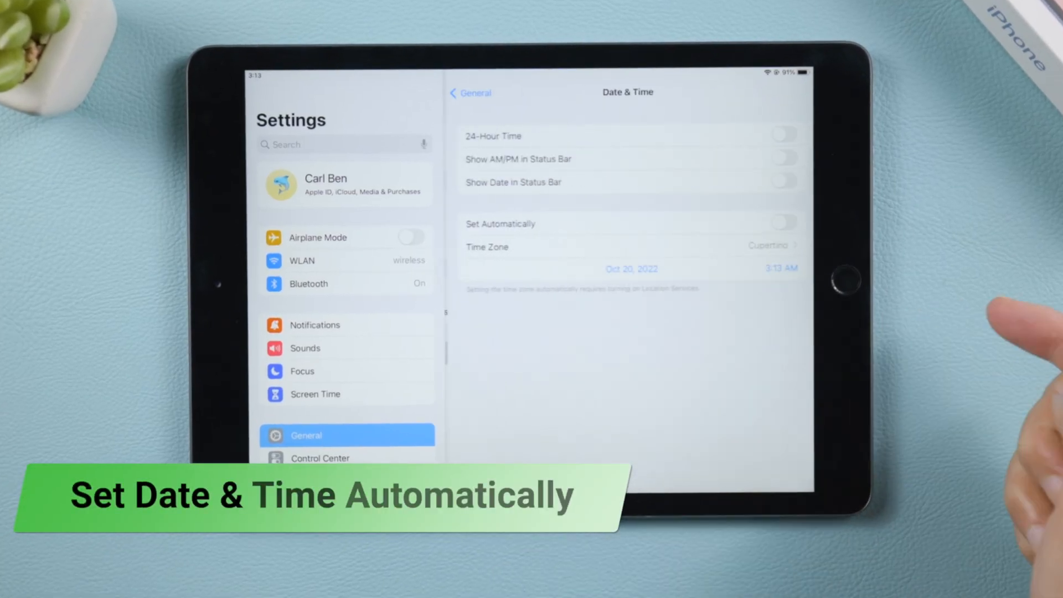
Turn on automatic date and time, check Wi‑Fi, and reach General's Transfer or Reset iPad options
left_click(789, 223)
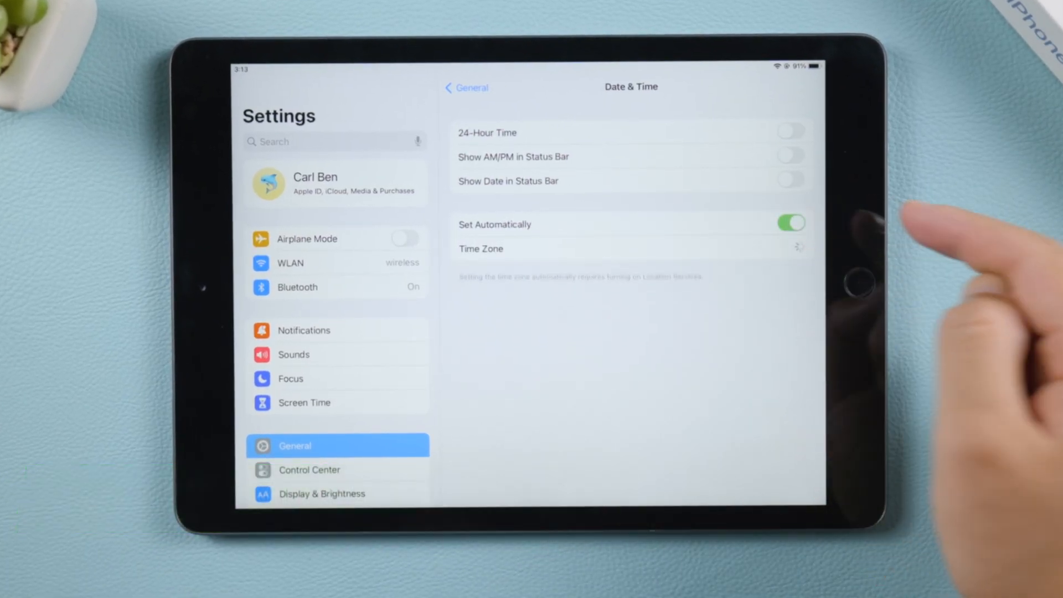
left_click(312, 263)
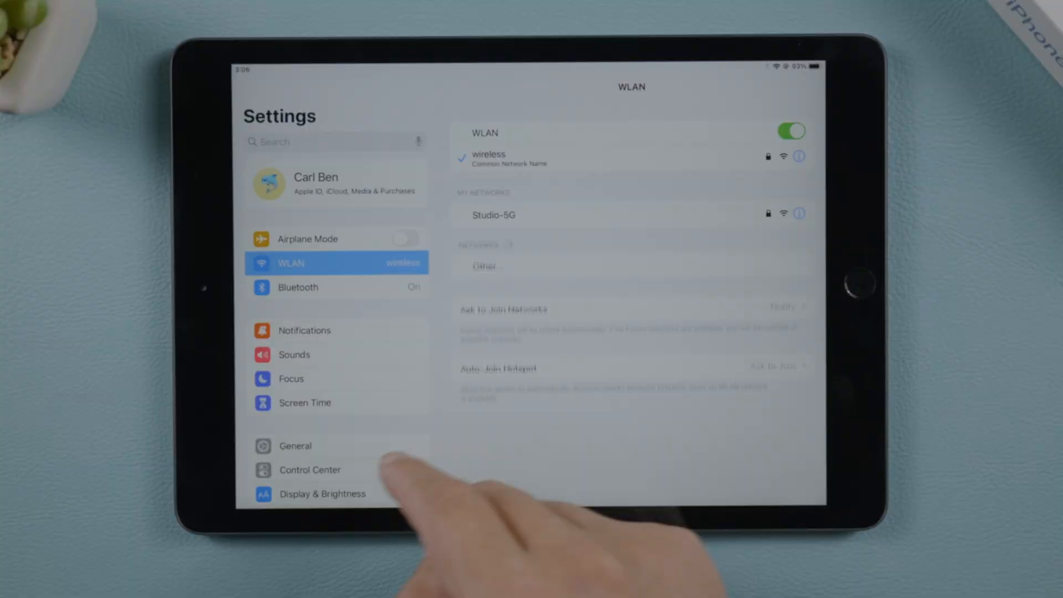
left_click(296, 446)
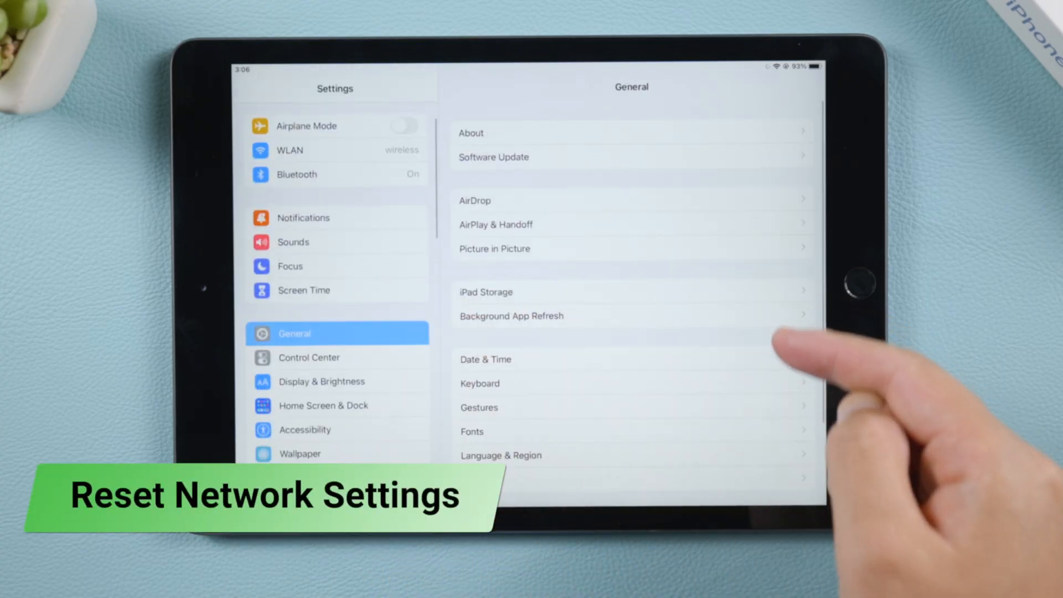
scroll("down", 3)
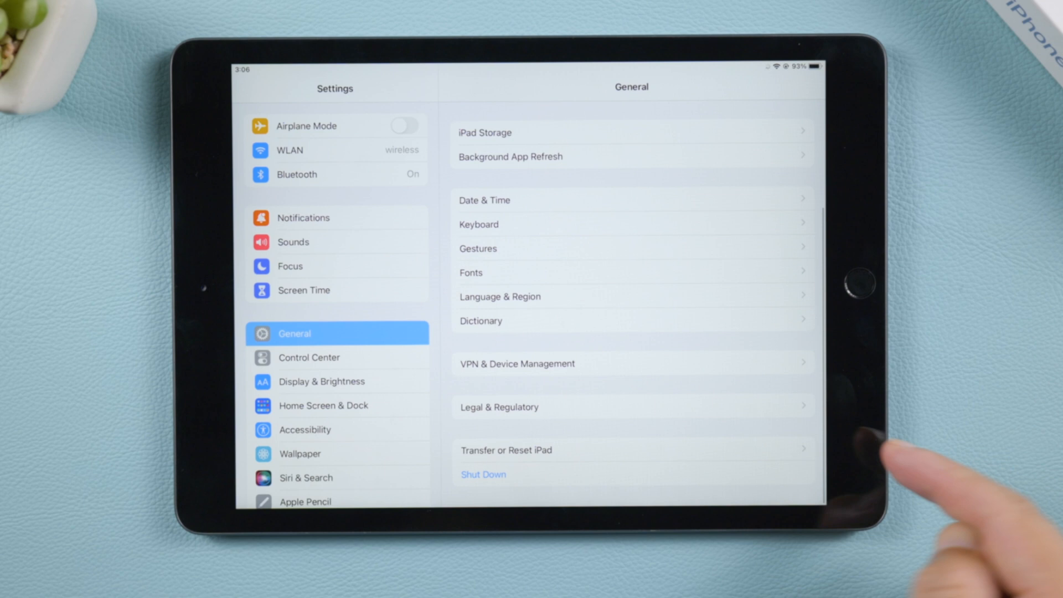
left_click(506, 450)
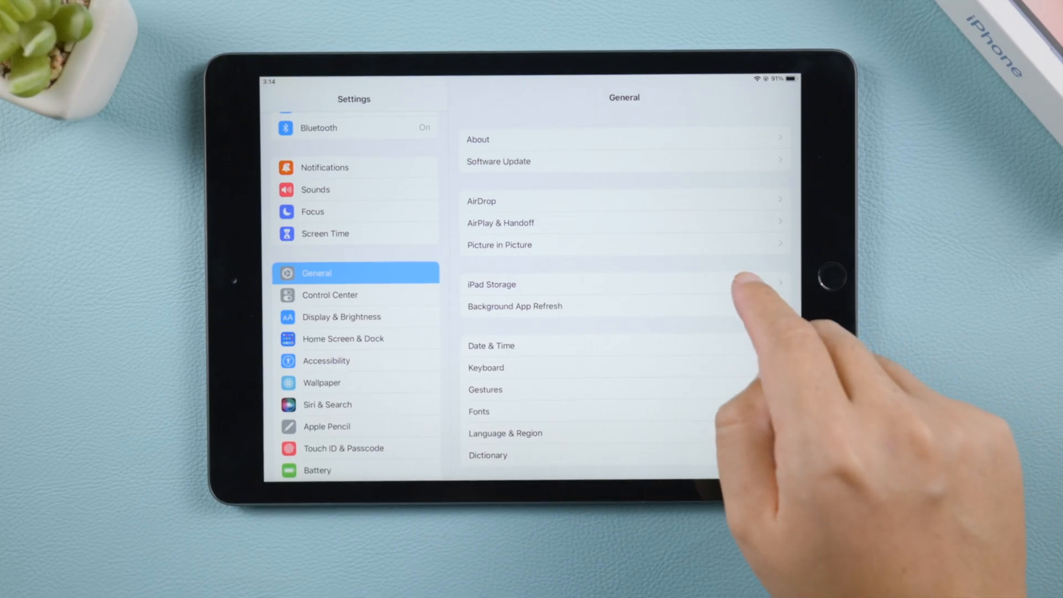
Review iPad Storage (15 GB of 32 GB used) and enable Offload Unused Apps
left_click(492, 284)
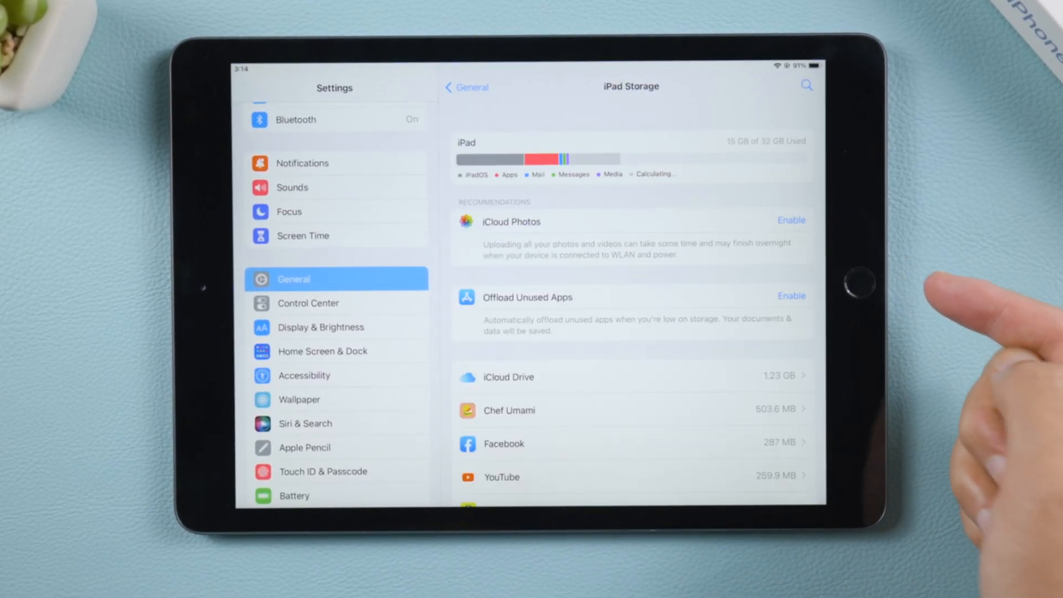
left_click(791, 219)
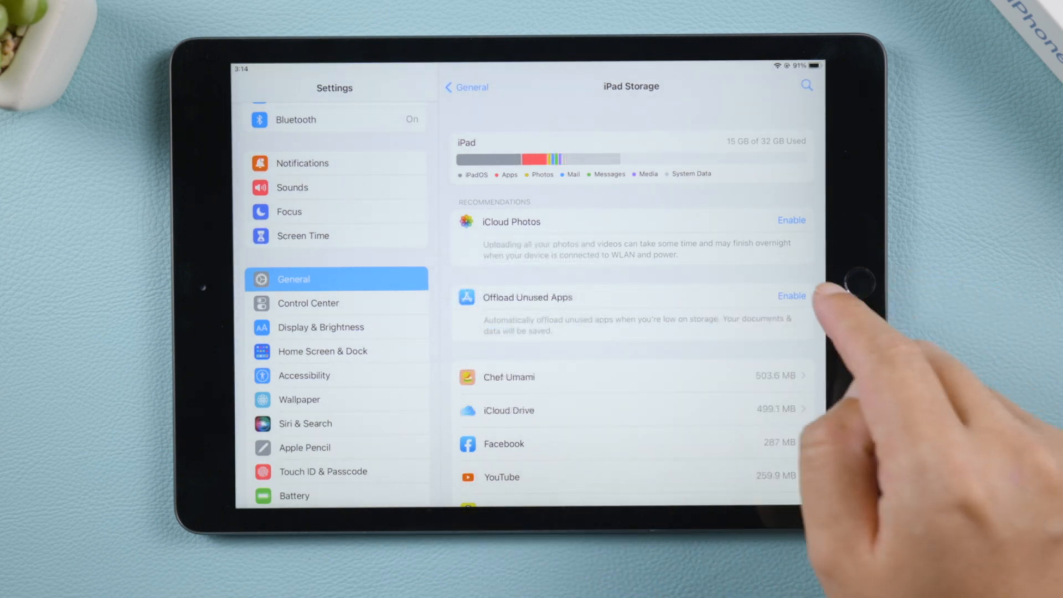
left_click(792, 296)
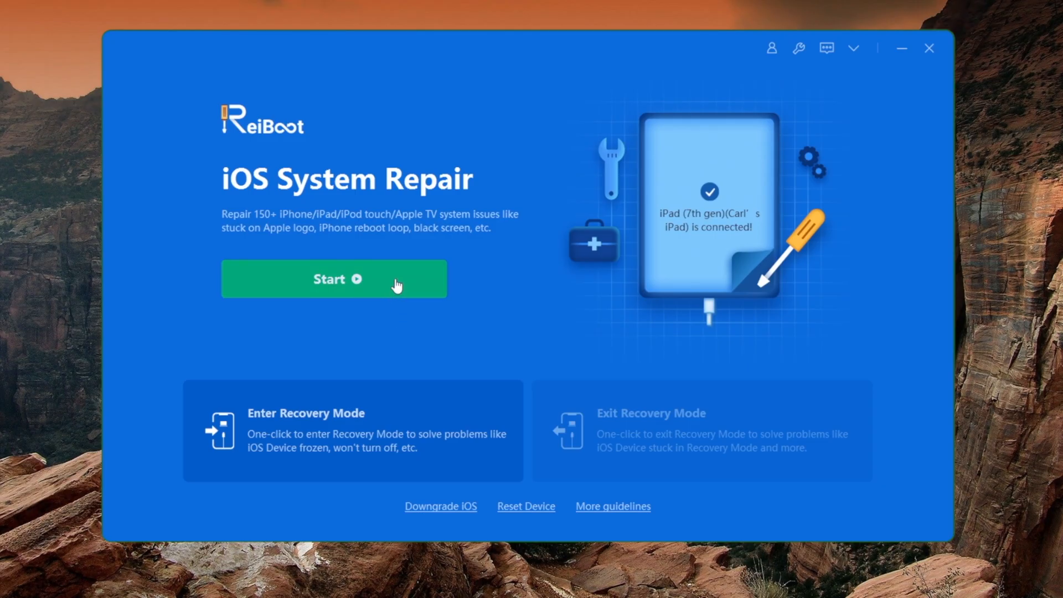
Download the iPadOS 16.1 firmware and start a ReiBoot Standard Repair
left_click(334, 279)
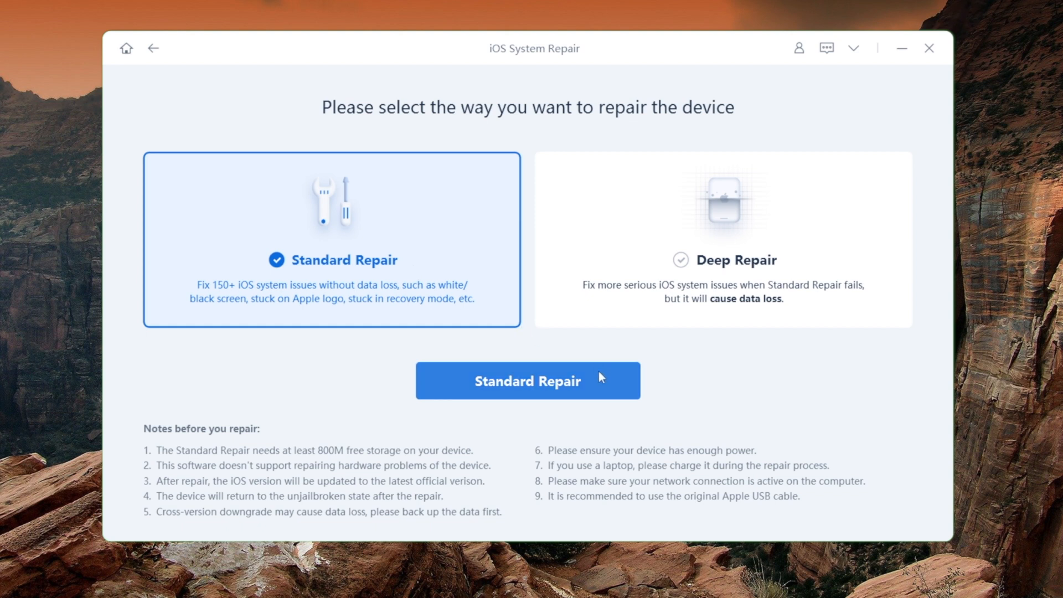
left_click(528, 381)
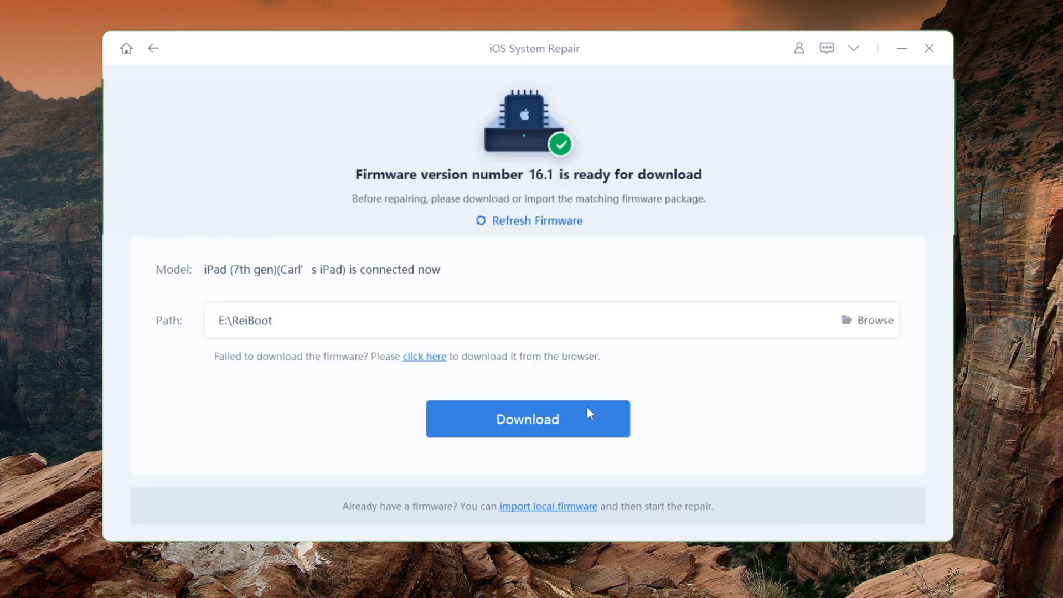
left_click(527, 420)
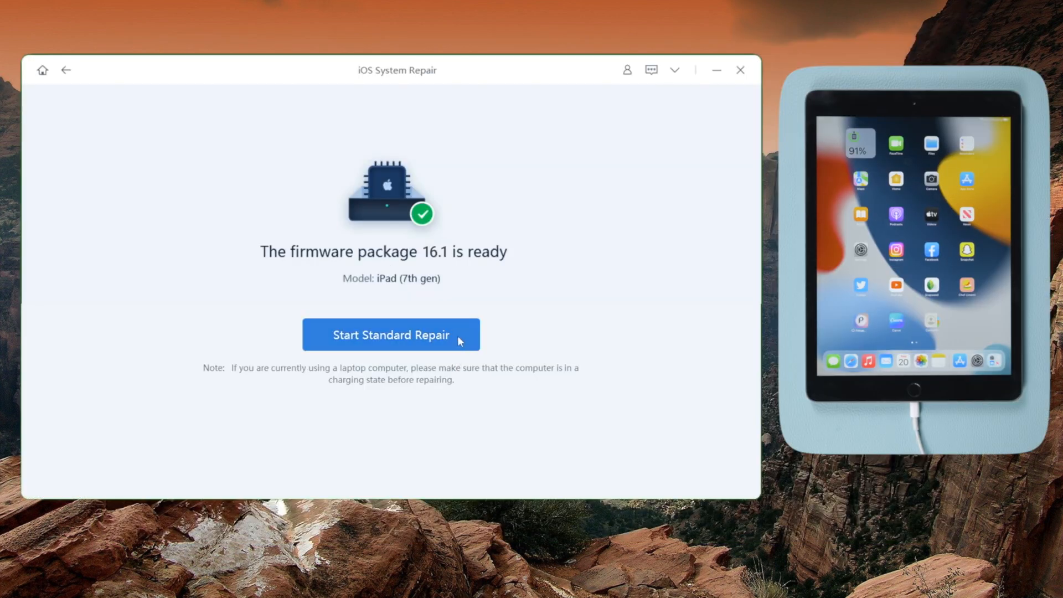
left_click(392, 335)
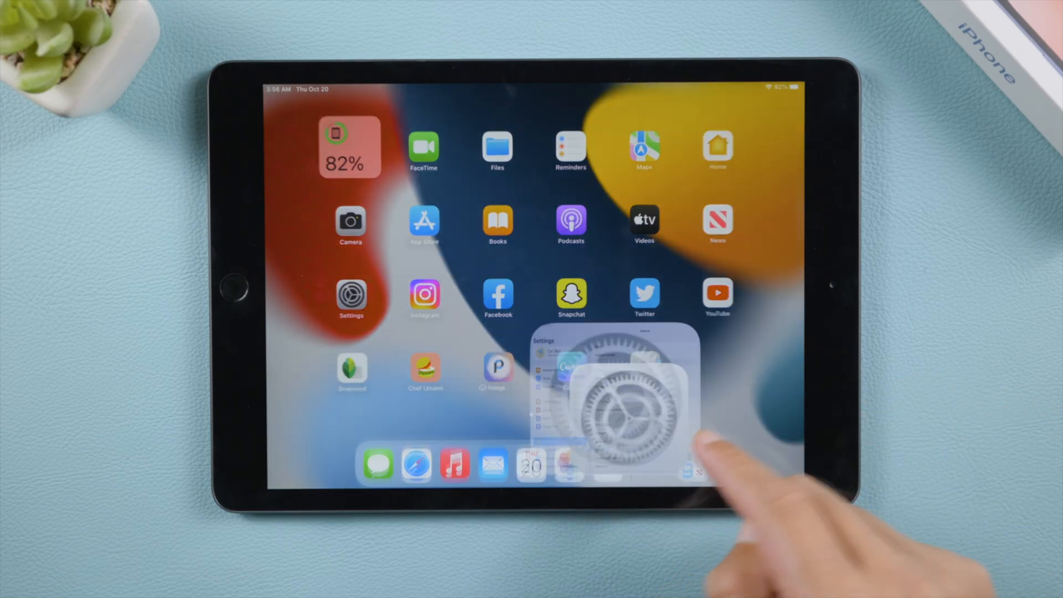
Leave Settings and view ReiBoot's one-month, one-year and lifetime license prices
left_click(350, 300)
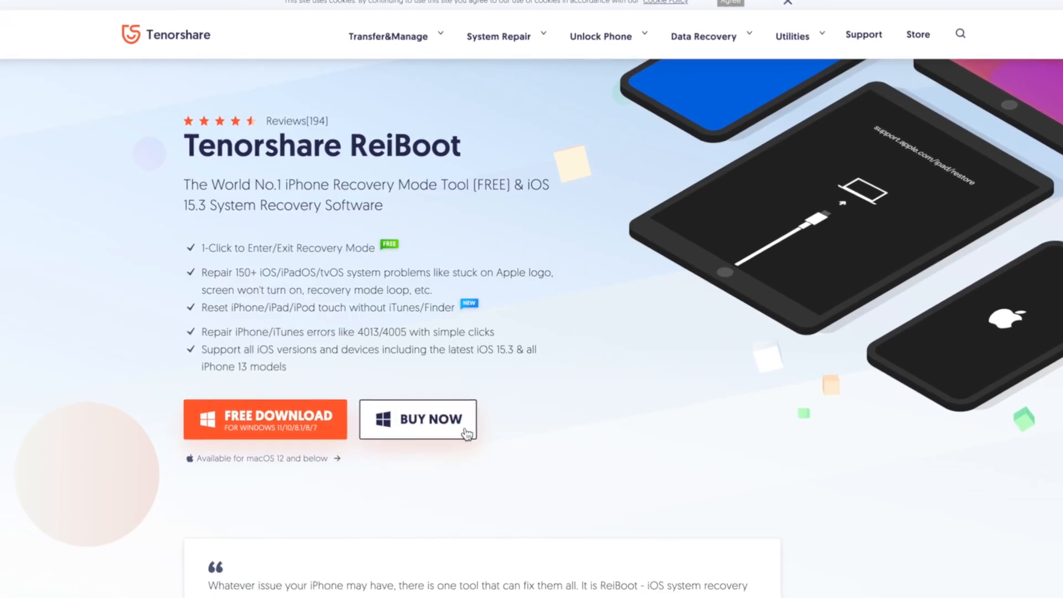
left_click(427, 420)
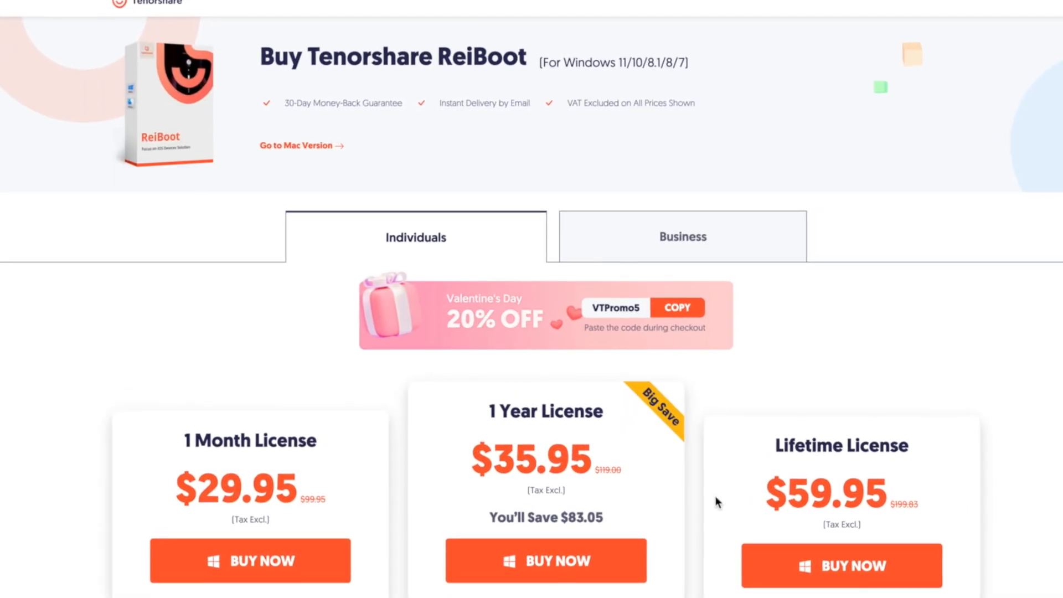